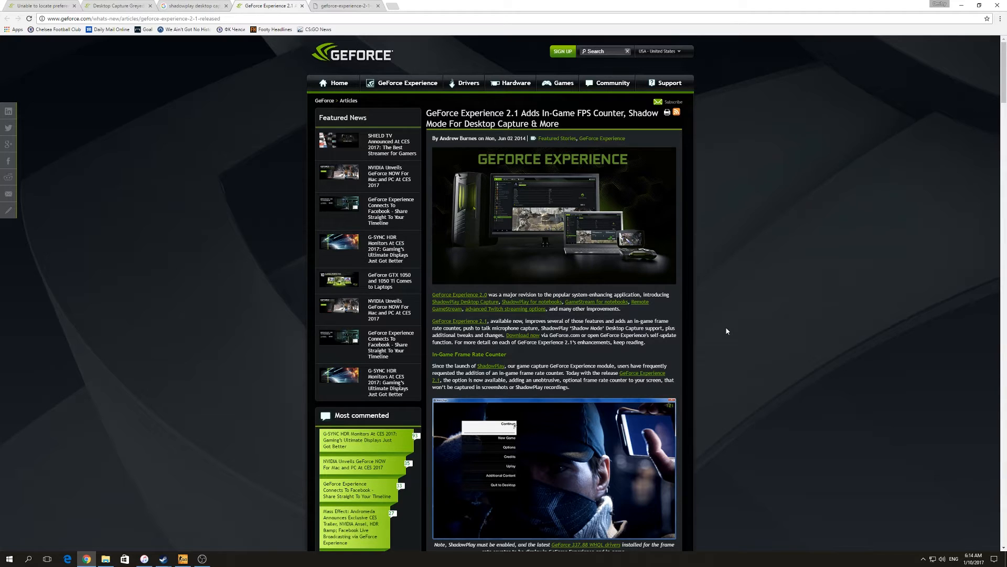
Step: Bring up the share overlay with Alt+Z, look at its settings, then close it
scroll("down", 3)
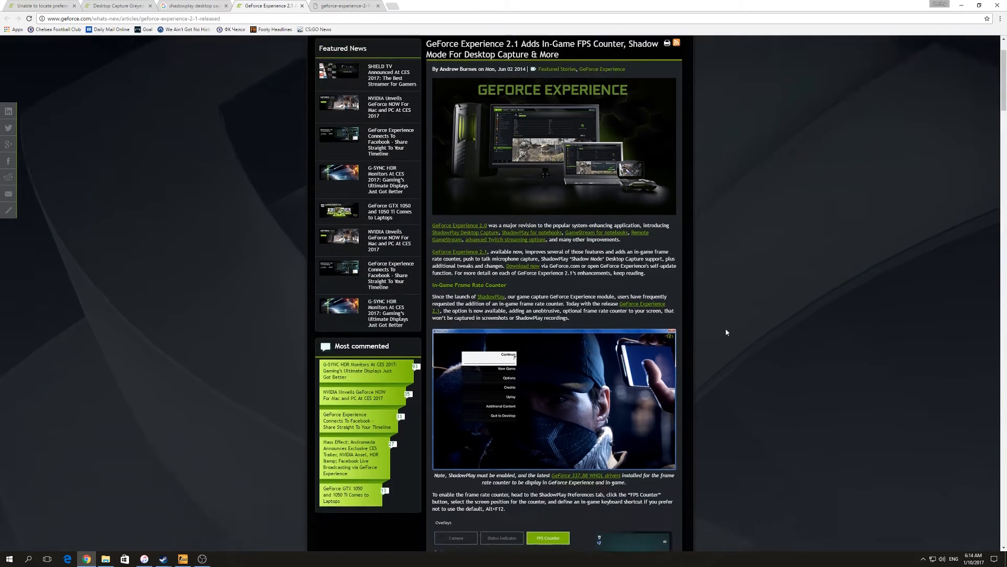
scroll("down", 3)
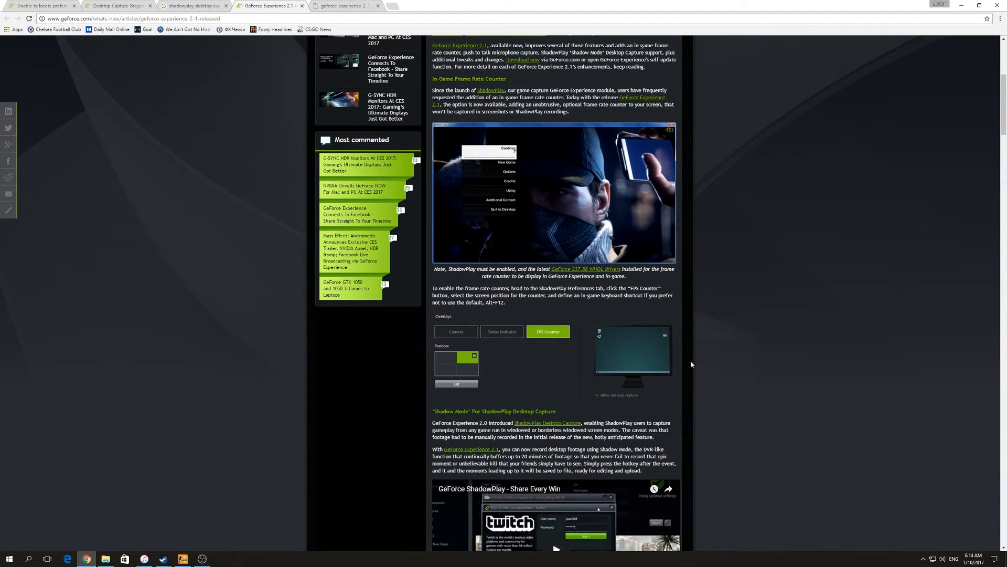
mouse_move(633, 403)
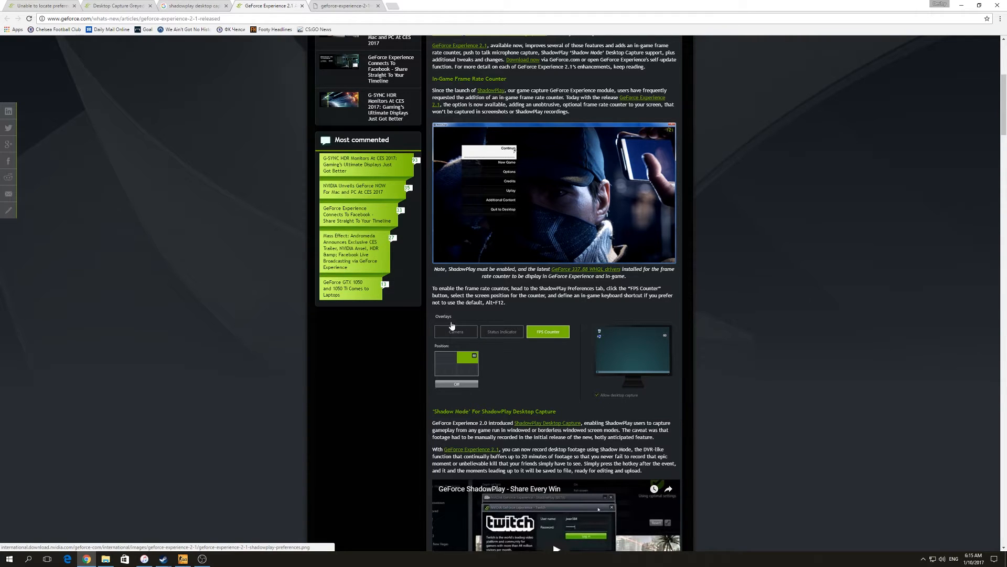
key("alt+z")
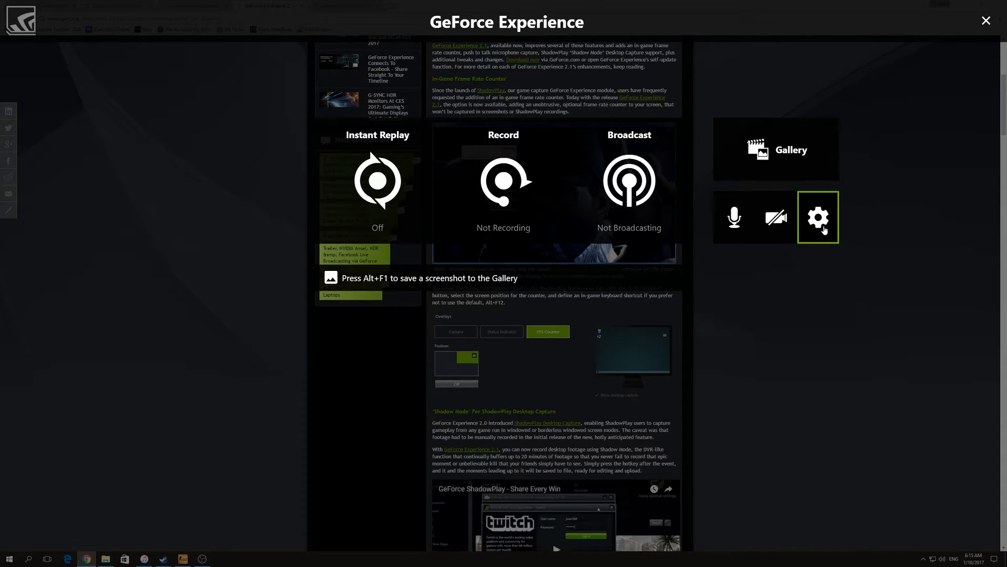
left_click(818, 216)
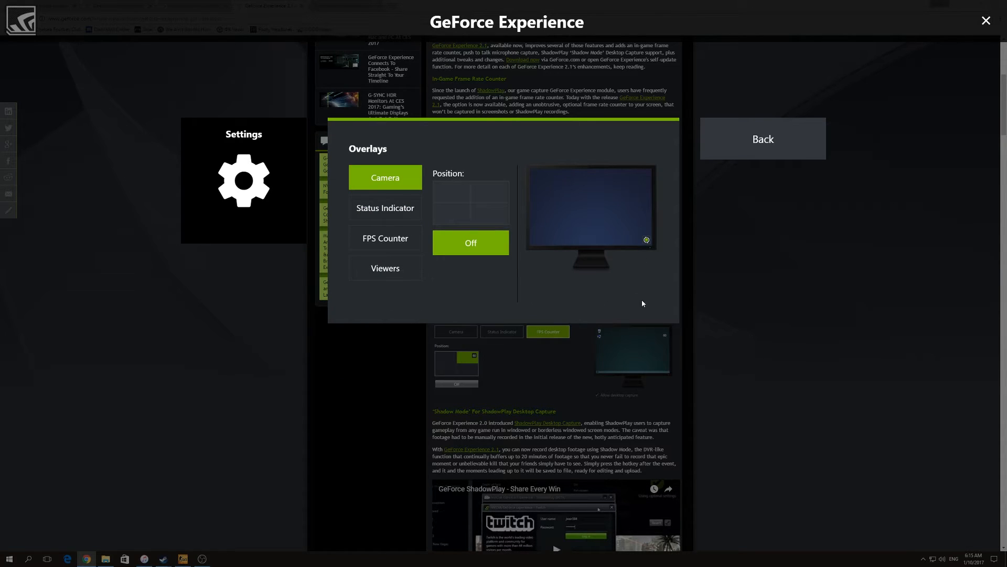
mouse_move(576, 305)
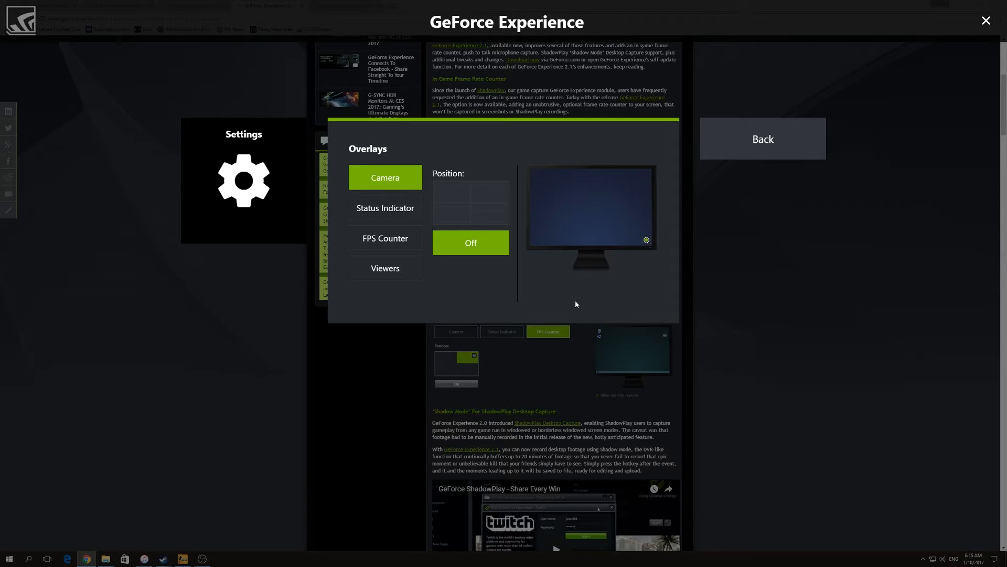
mouse_move(763, 142)
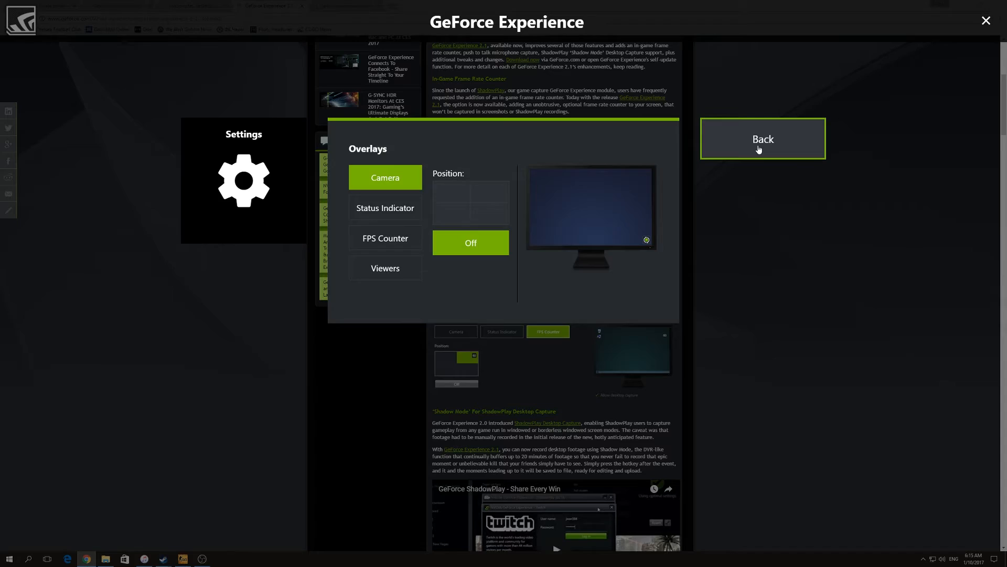
left_click(763, 139)
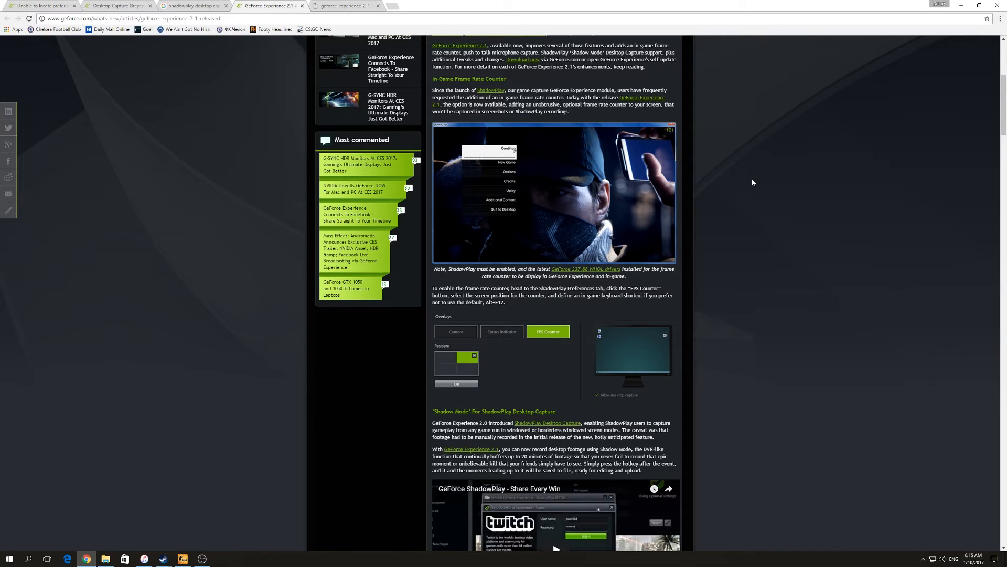
mouse_move(870, 438)
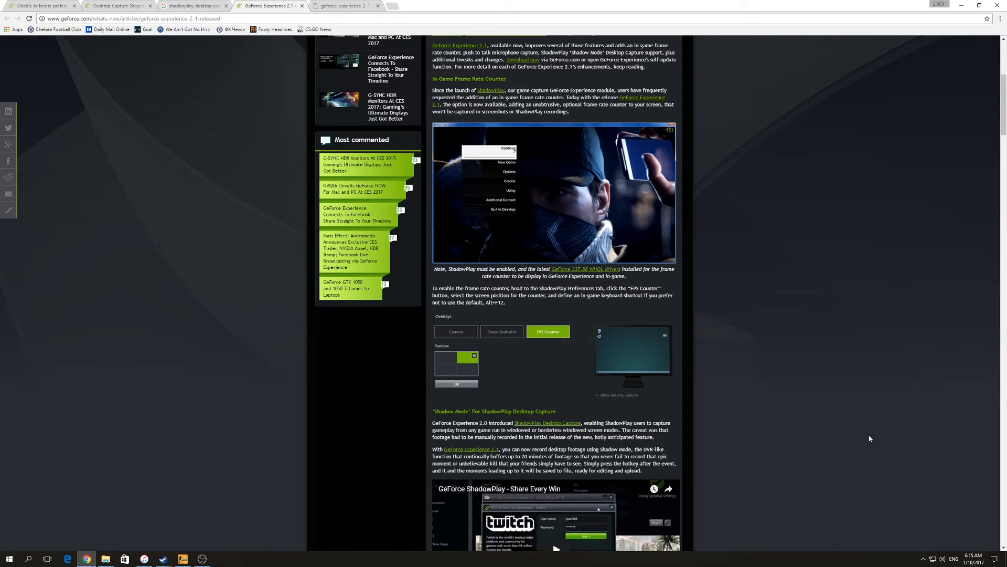
Step: Open the main GeForce Experience window from the NVIDIA tray icon's menu
right_click(923, 543)
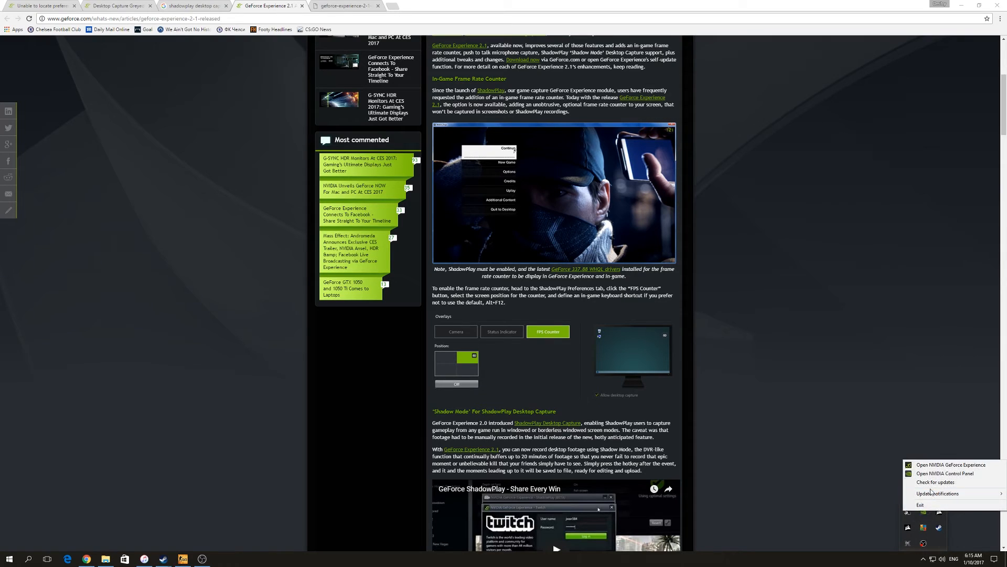
left_click(951, 465)
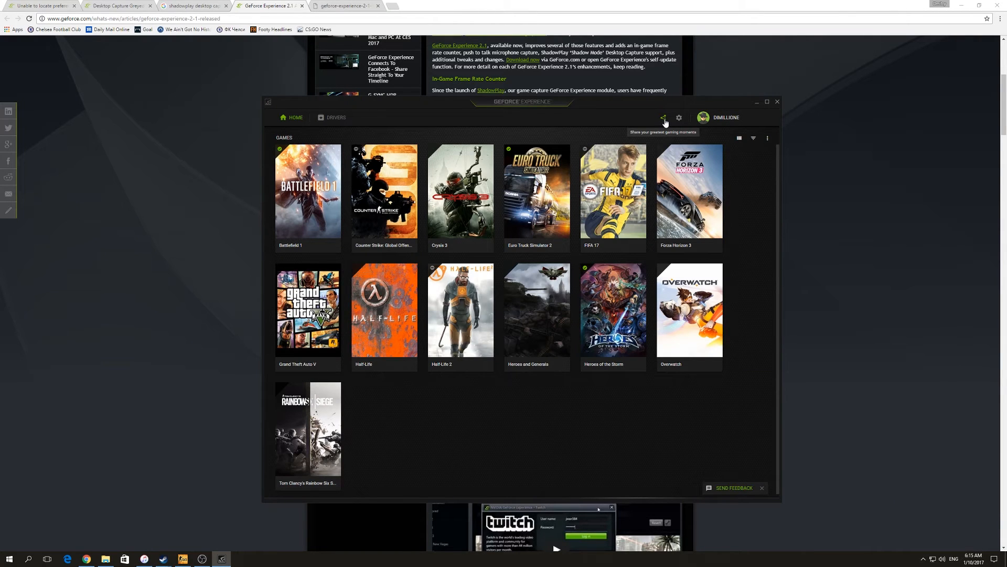
Step: Reach the Privacy control prompt in the share overlay's settings
left_click(663, 117)
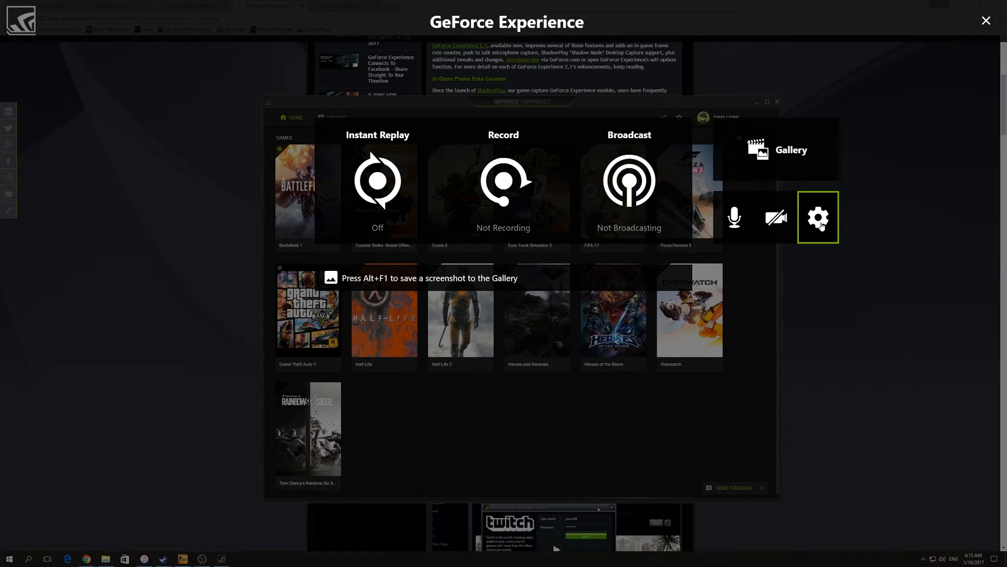
left_click(817, 217)
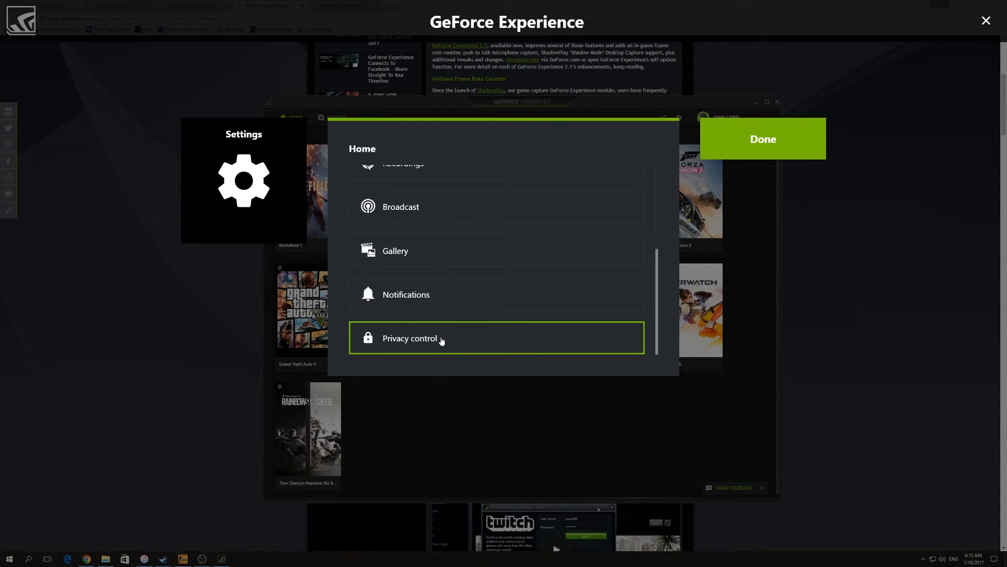
left_click(410, 338)
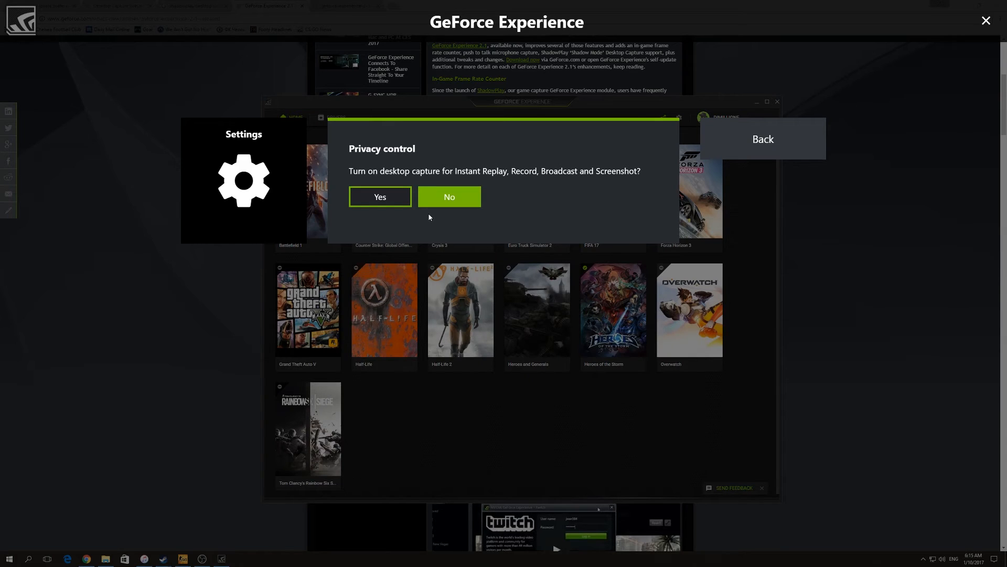
mouse_move(387, 180)
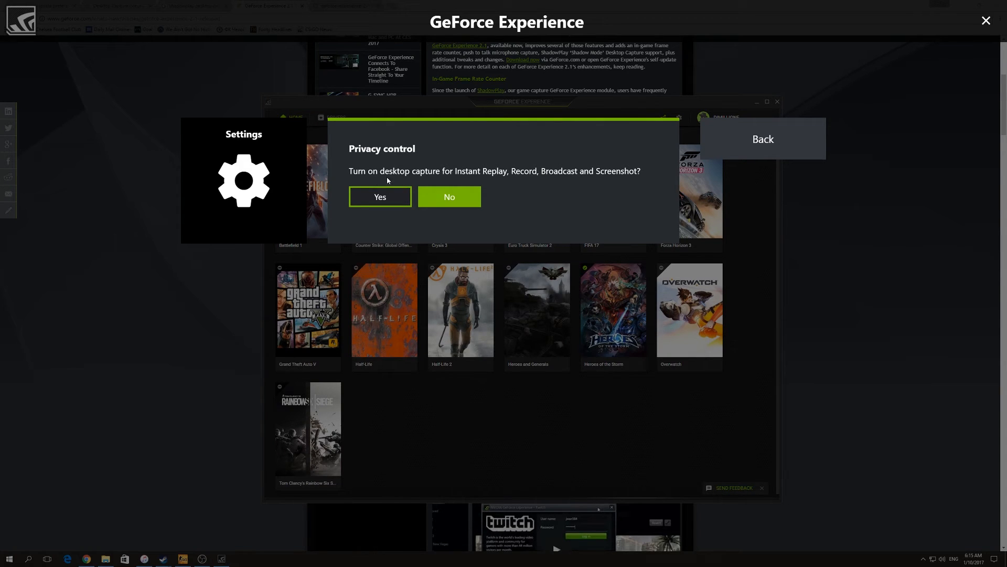
mouse_move(517, 178)
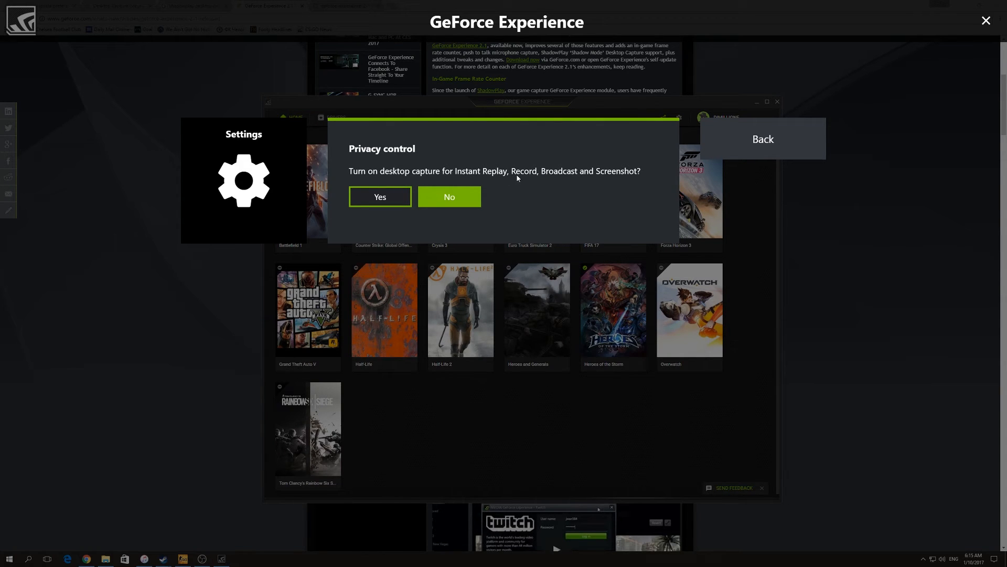
mouse_move(619, 178)
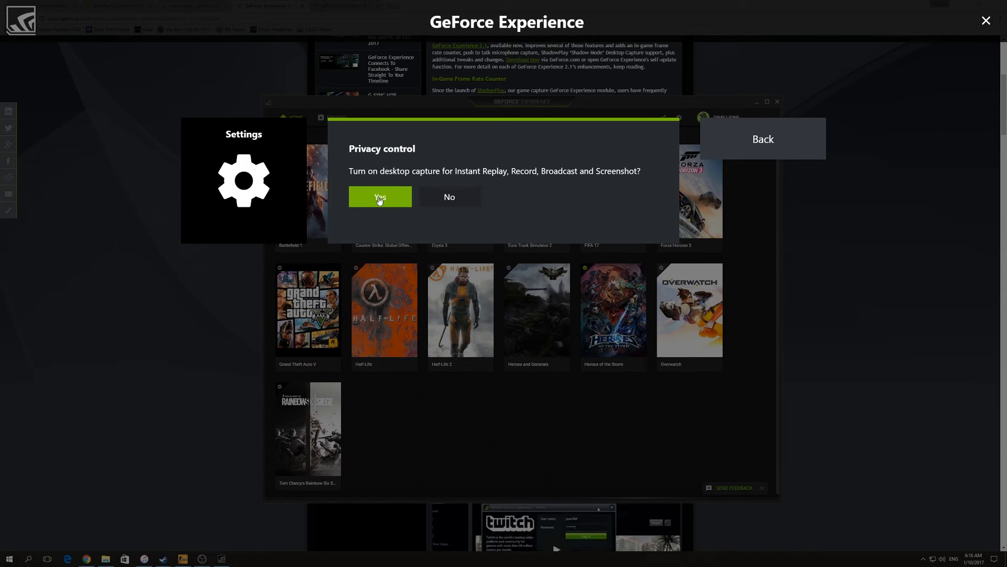
Step: Answer Yes to allow desktop capture and finish with Done
left_click(380, 196)
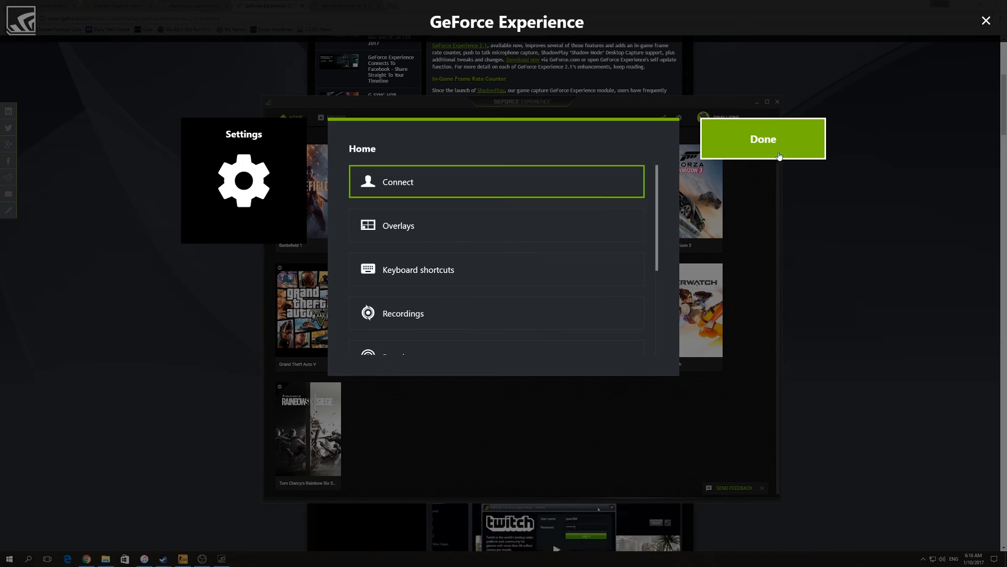
left_click(763, 138)
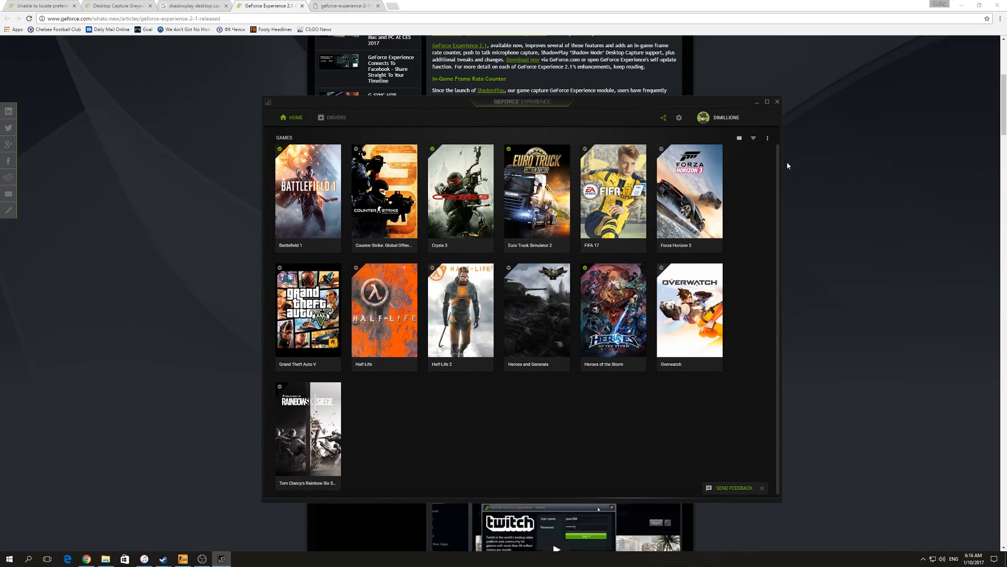